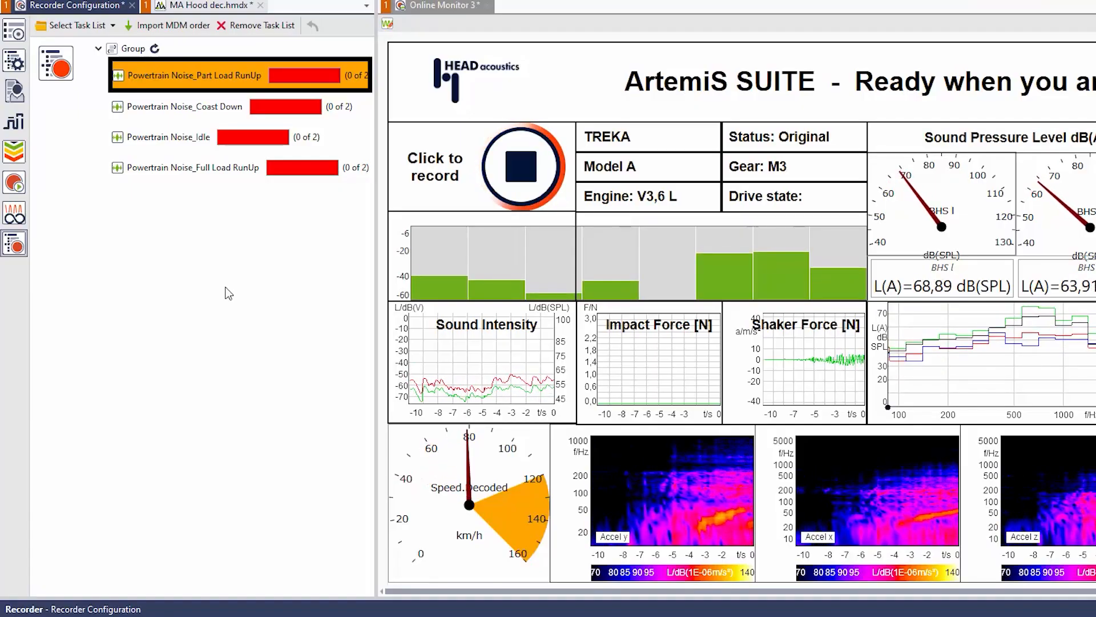
Record and save one take of the Powertrain Noise Part Load RunUp measurement
left_click(520, 166)
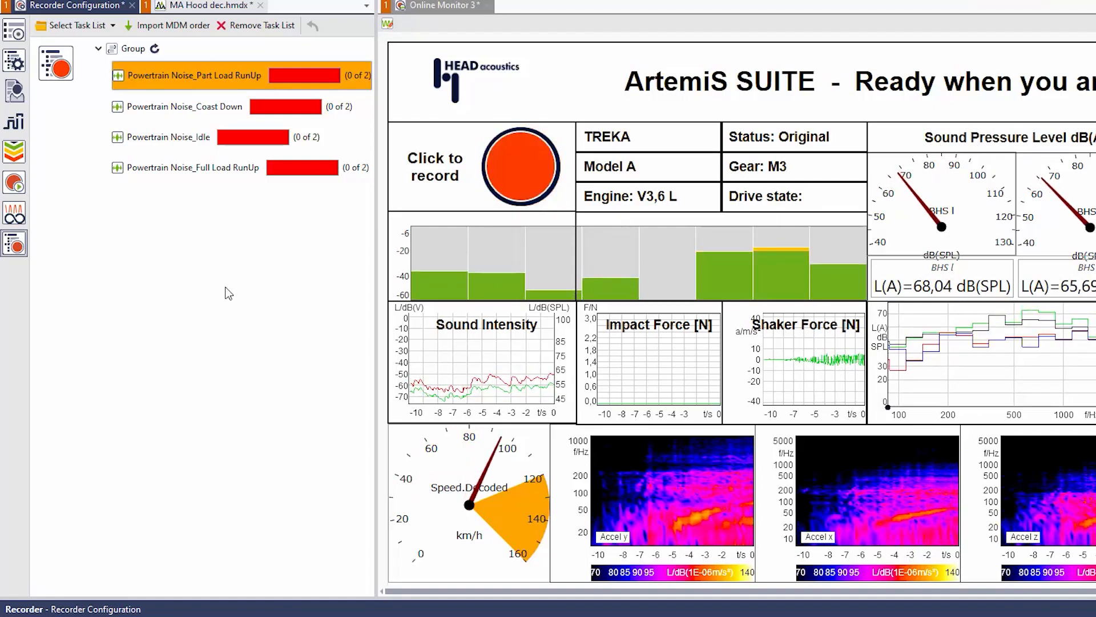
left_click(520, 166)
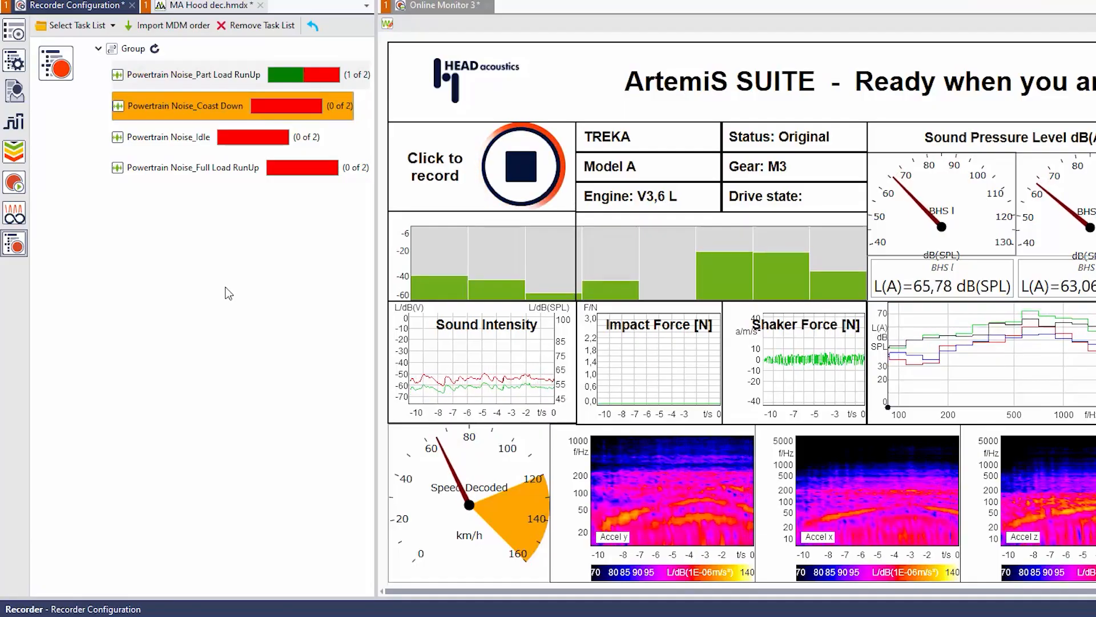
Start recording the Coast Down measurement from the Online Monitor
left_click(520, 180)
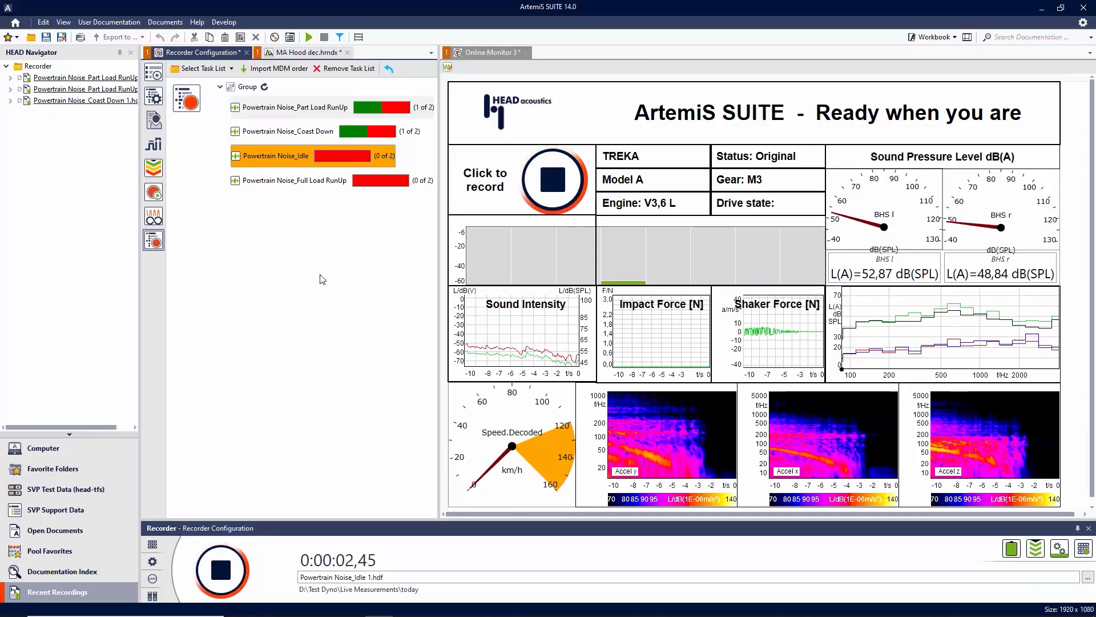